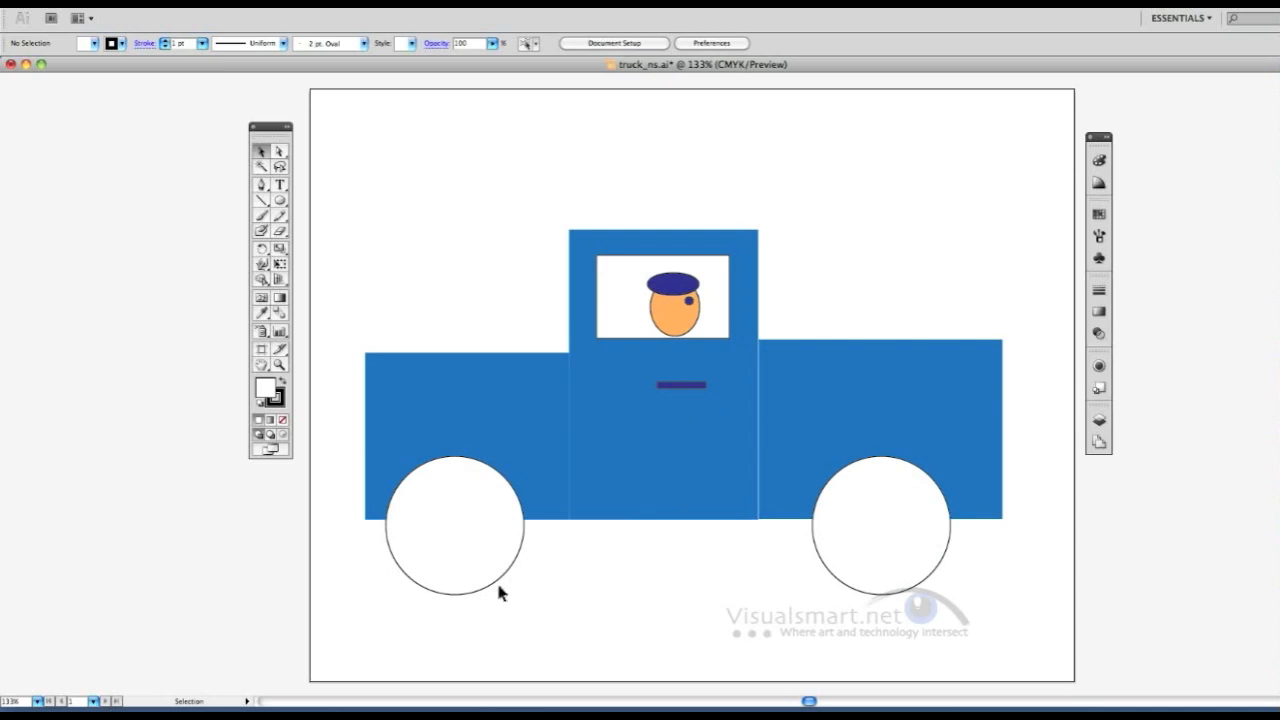
- Fill the left wheel solid black by swapping fill and stroke, then select the right wheel
left_click(454, 525)
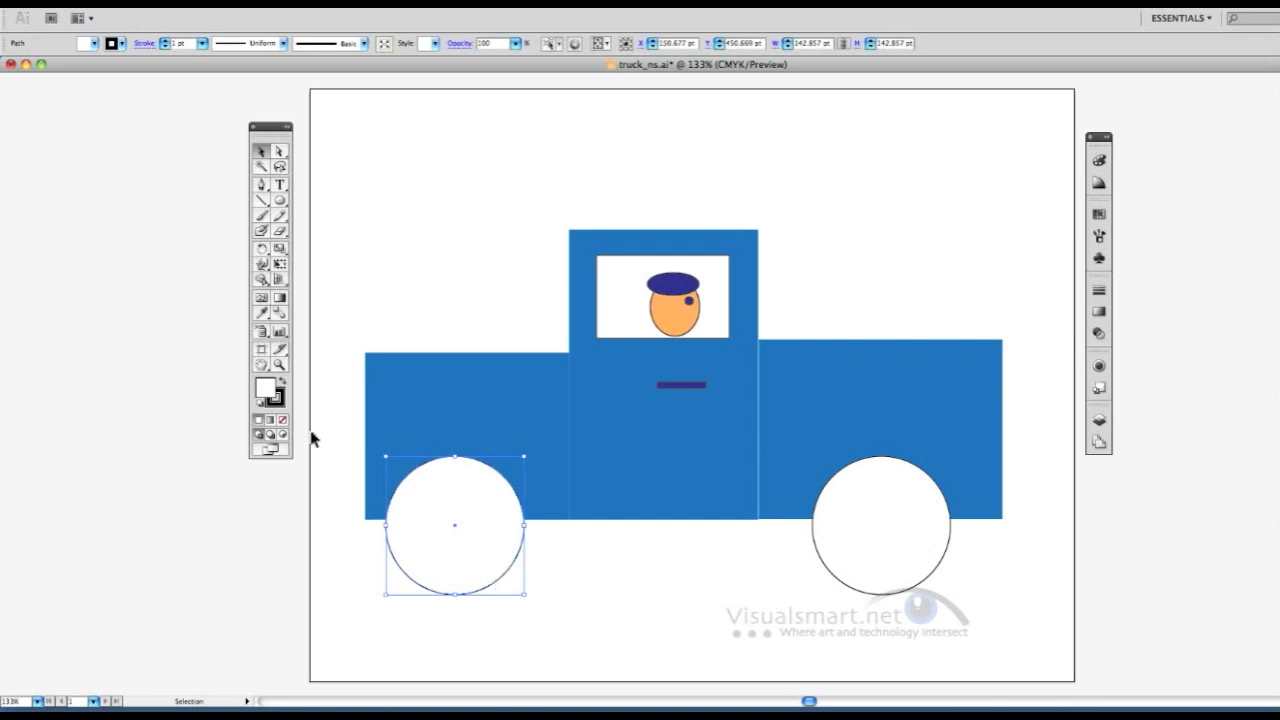
mouse_move(270, 386)
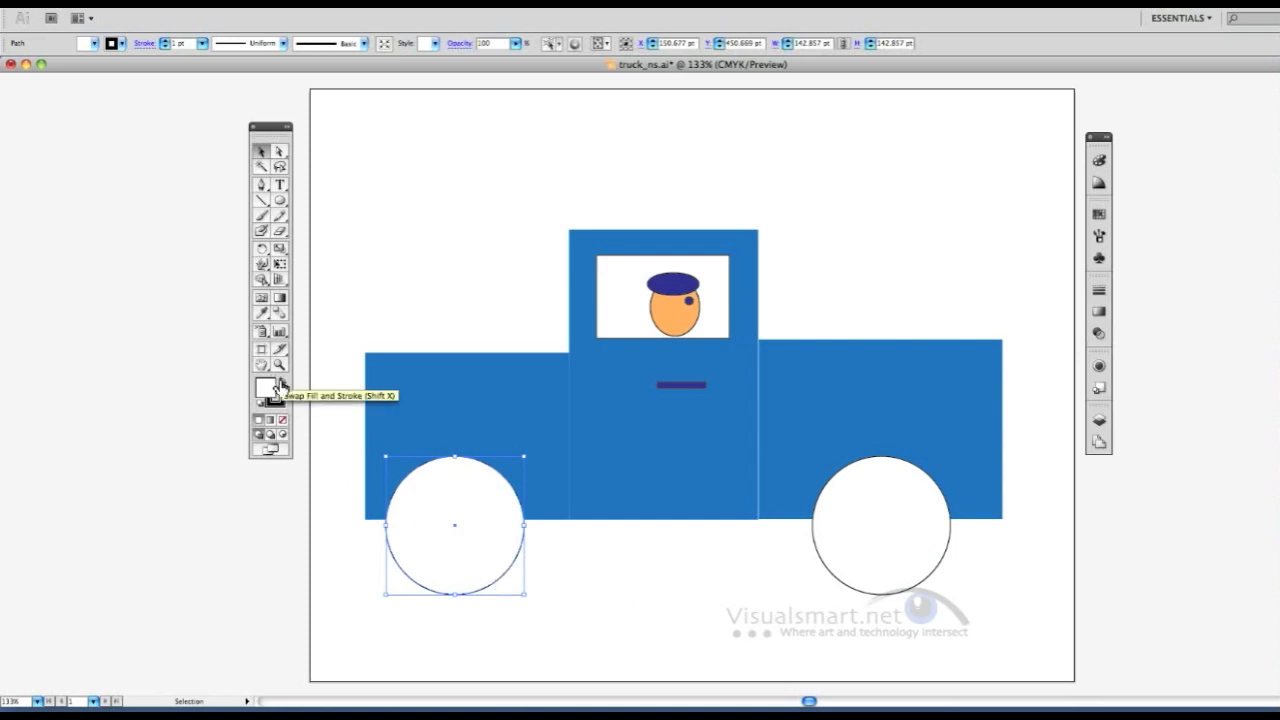
left_click(272, 392)
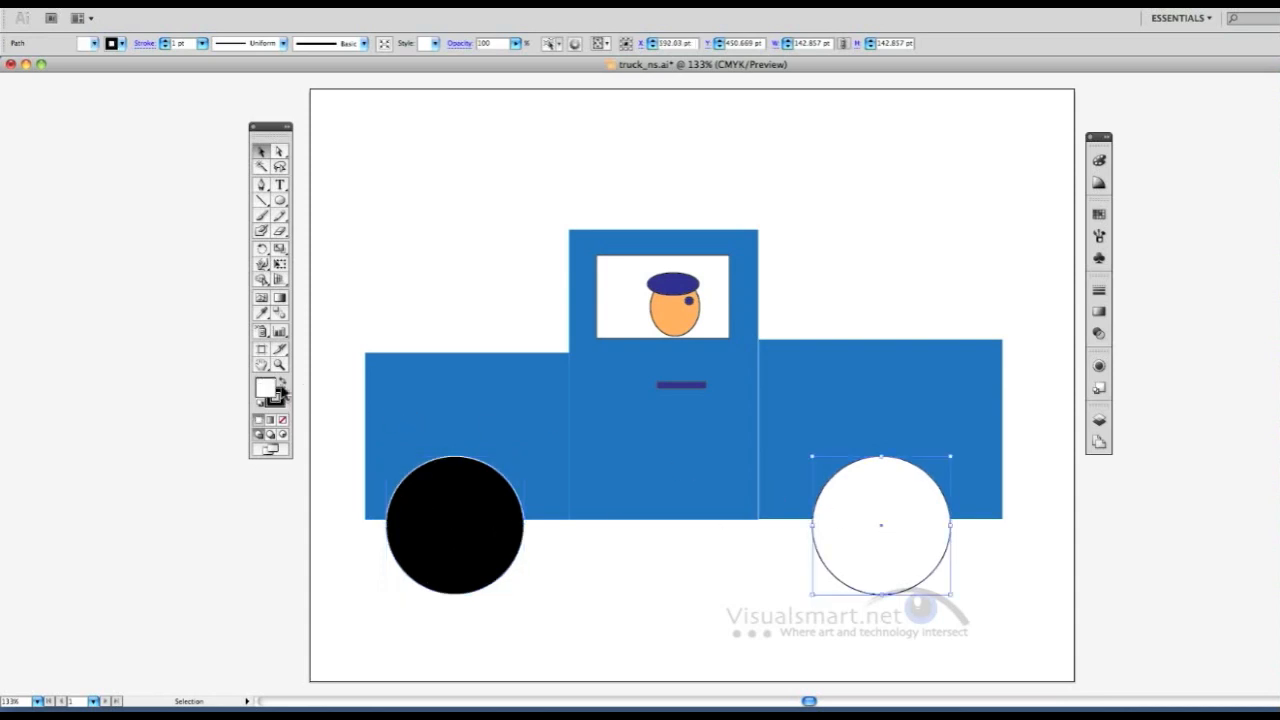
left_click(265, 393)
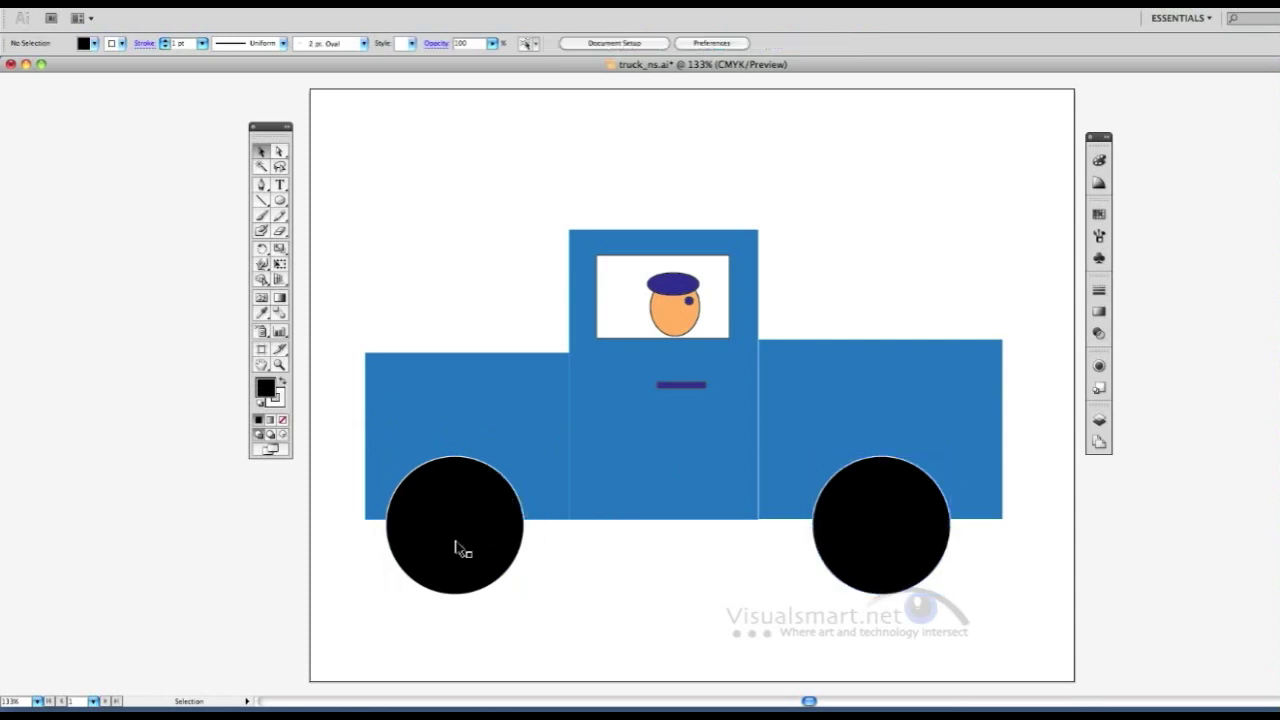
- Select the left black tire and pick the Ellipse Tool from the shape tool flyout
left_click(454, 545)
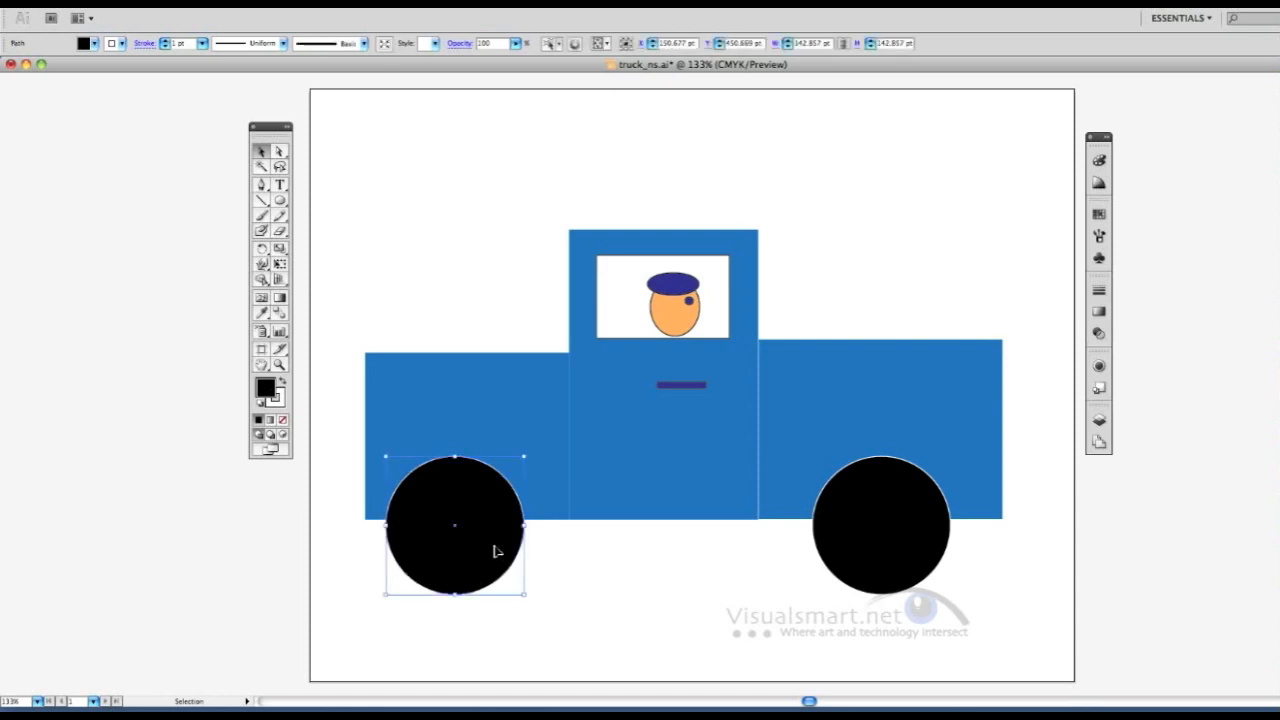
mouse_move(512, 568)
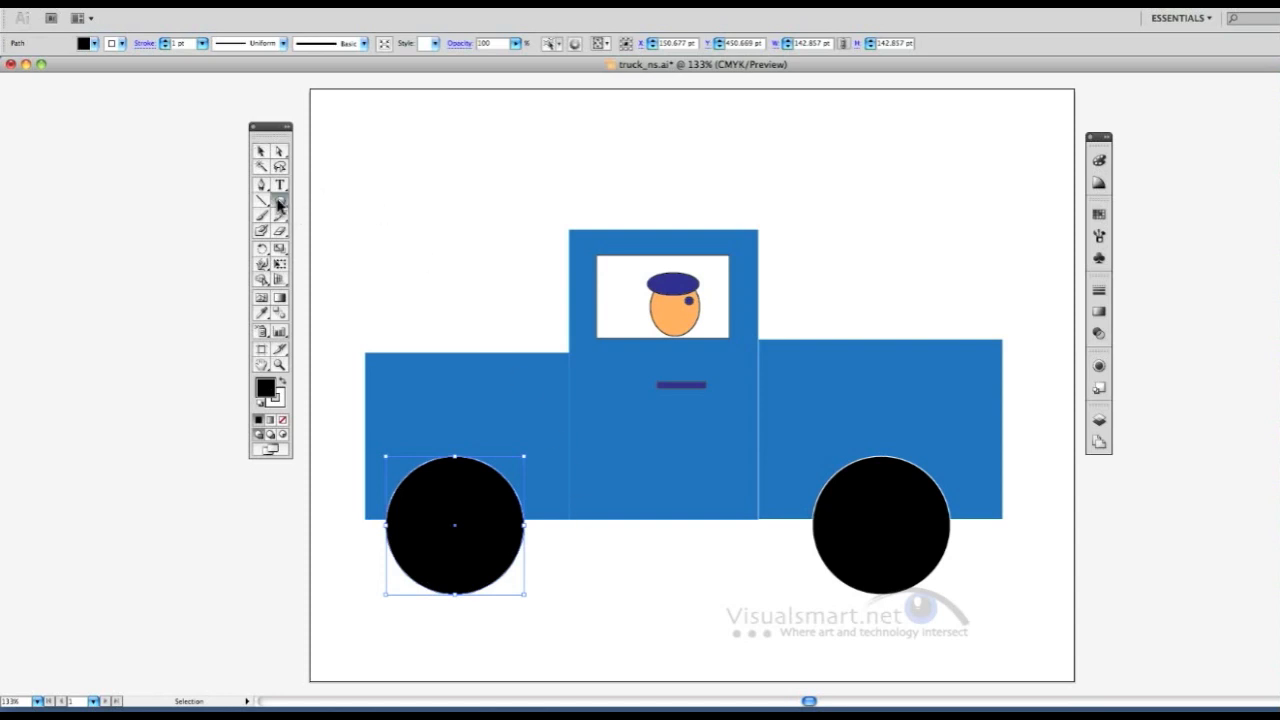
left_click(262, 203)
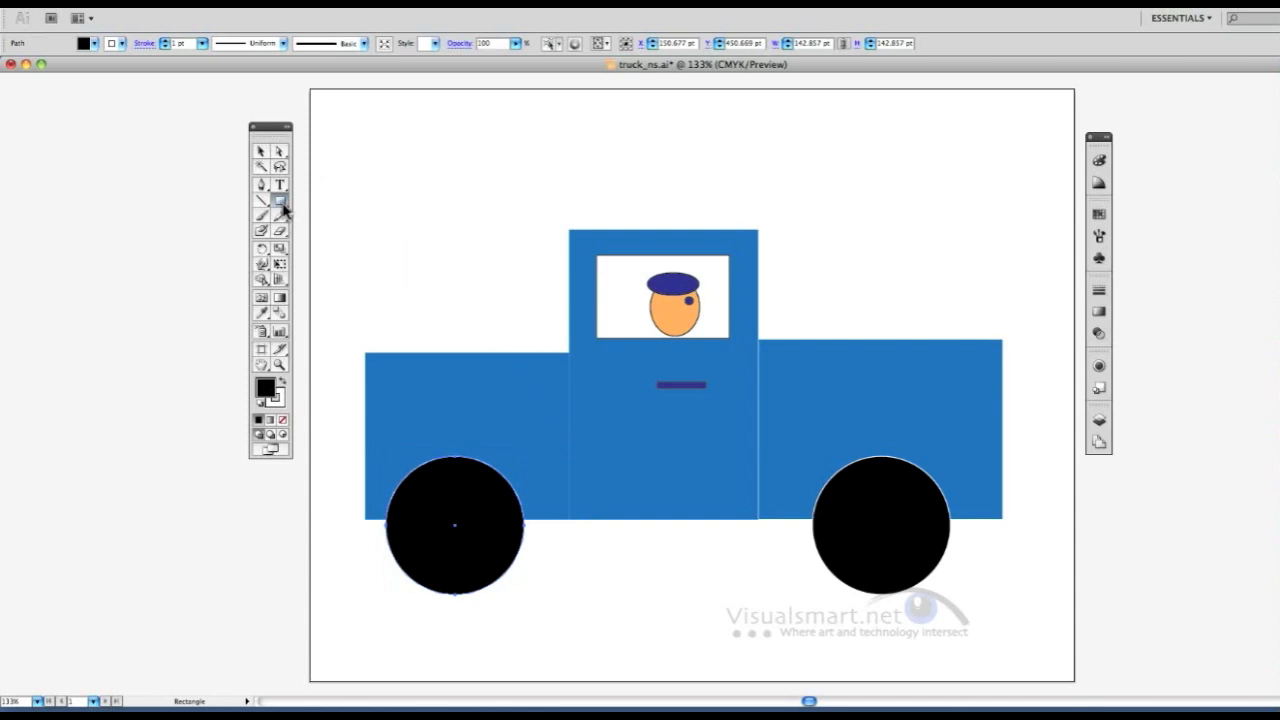
left_click(281, 204)
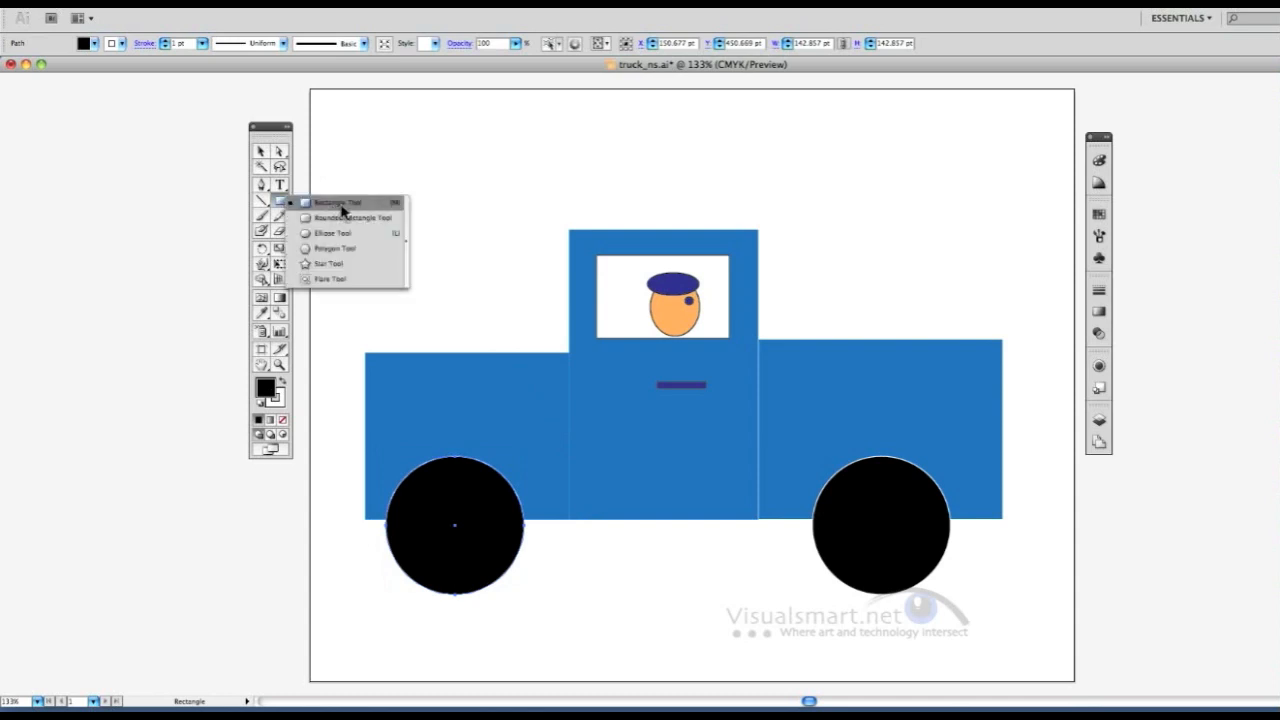
mouse_move(340, 232)
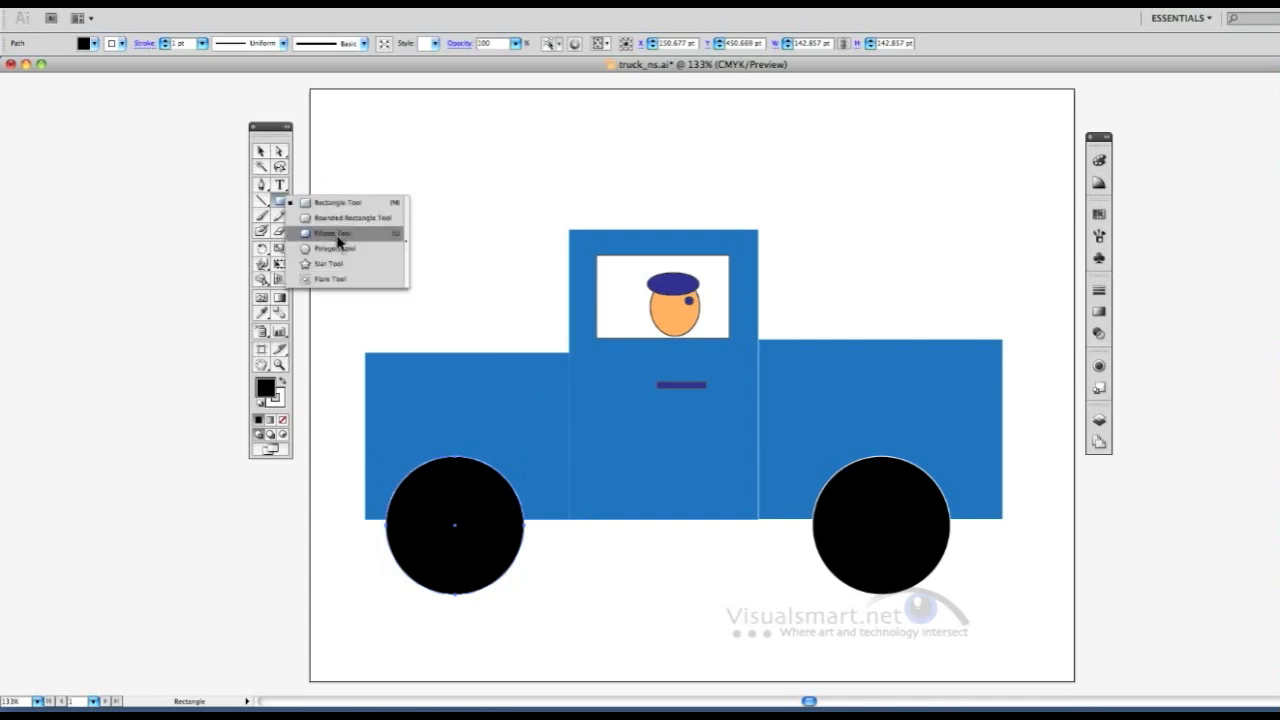
left_click(325, 232)
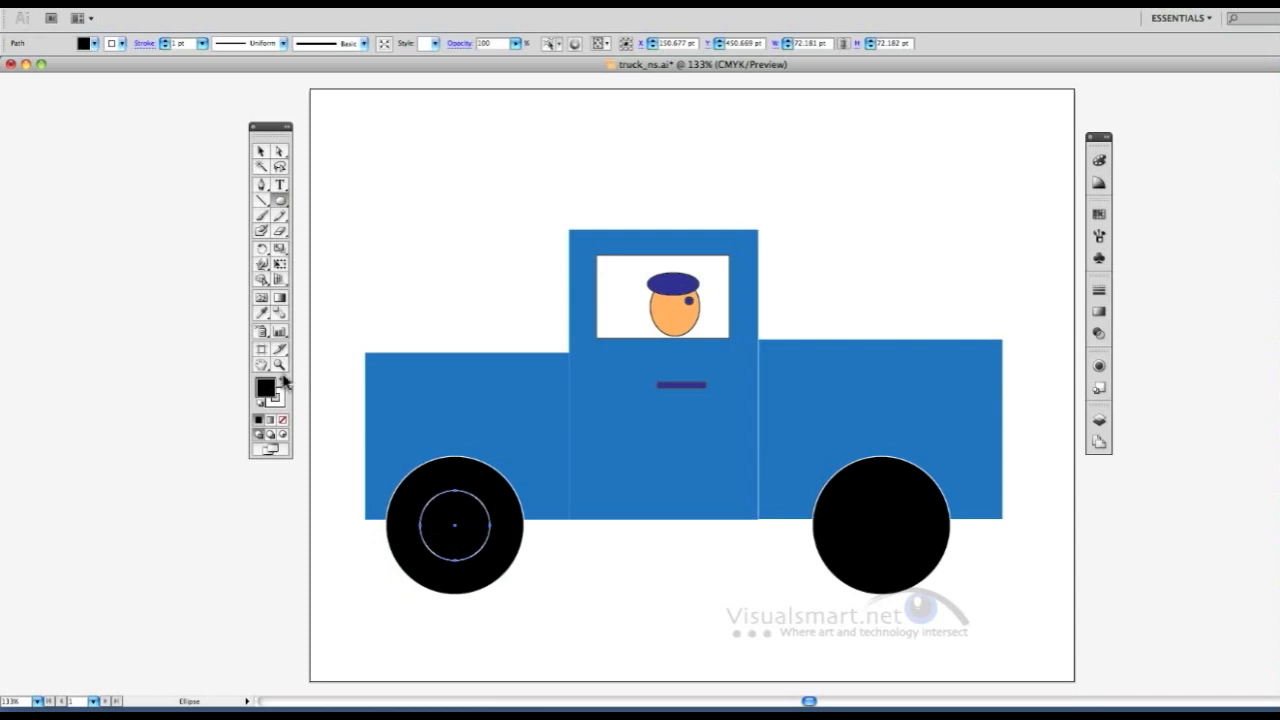
- Fill the inner circle on the left wheel white to form a hubcap
left_click(261, 389)
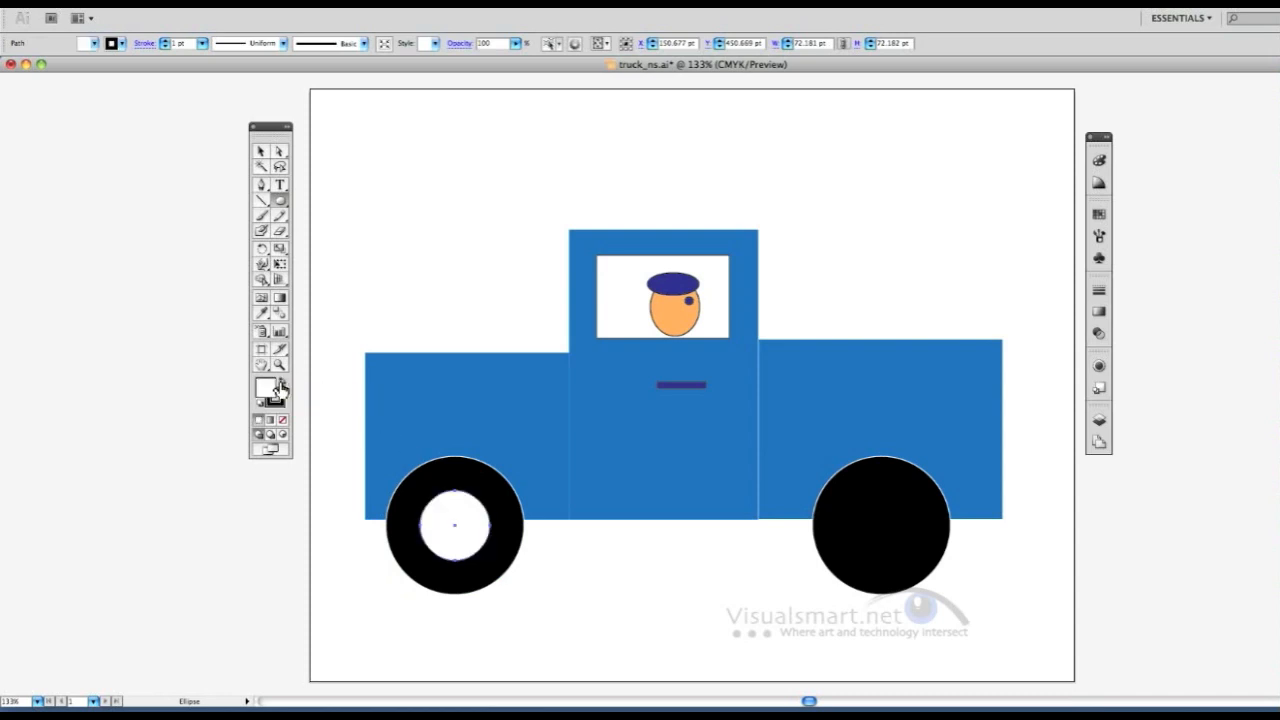
mouse_move(262, 152)
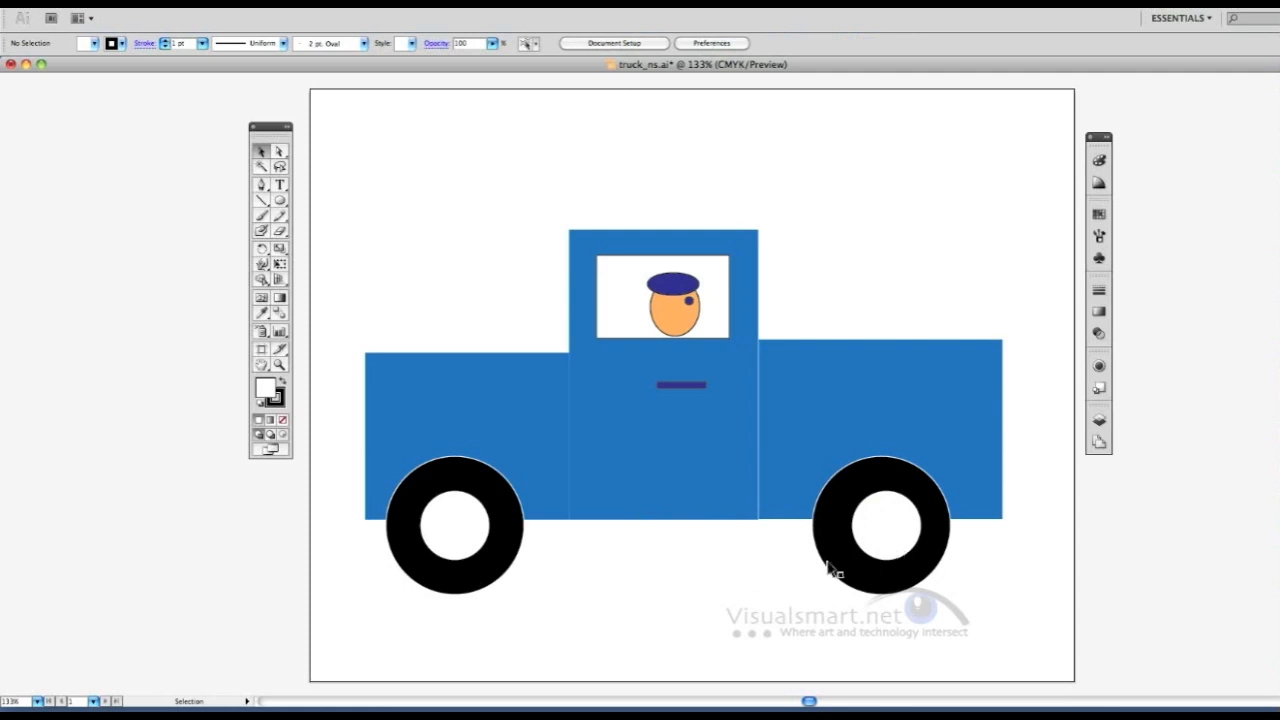
mouse_move(311, 229)
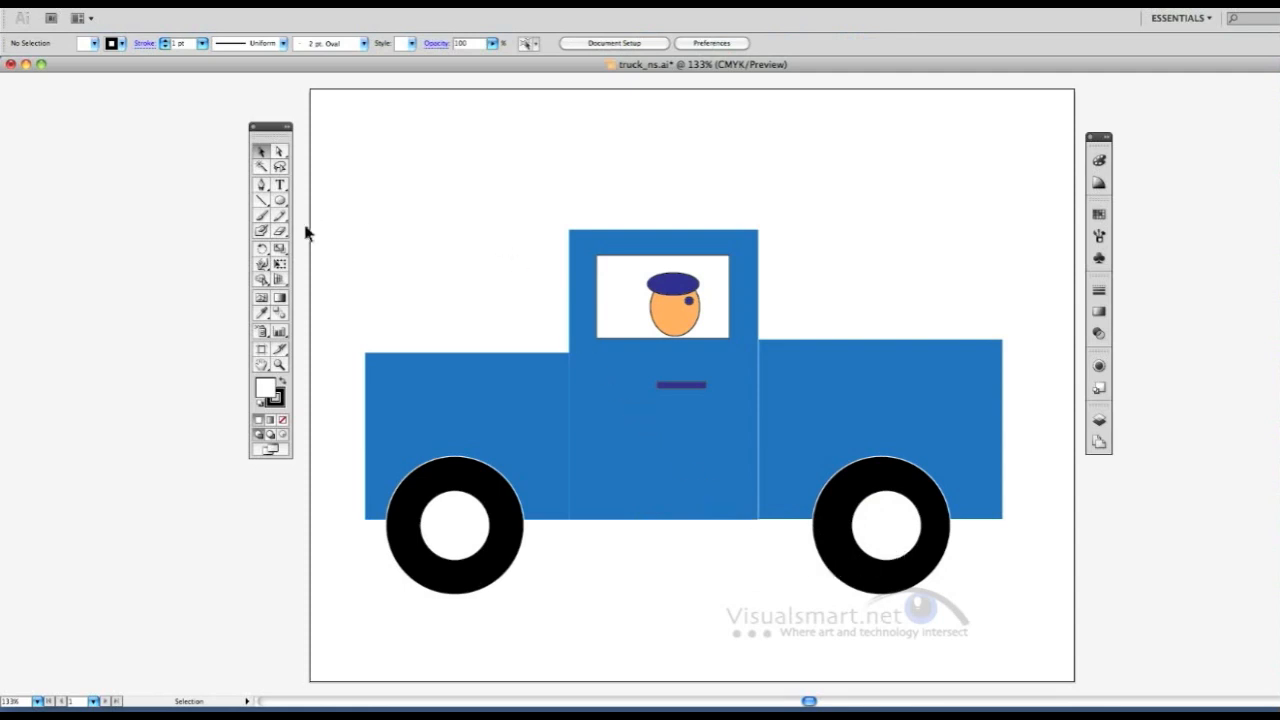
- Switch to the Pencil Tool for drawing the driver's smile
left_click(261, 218)
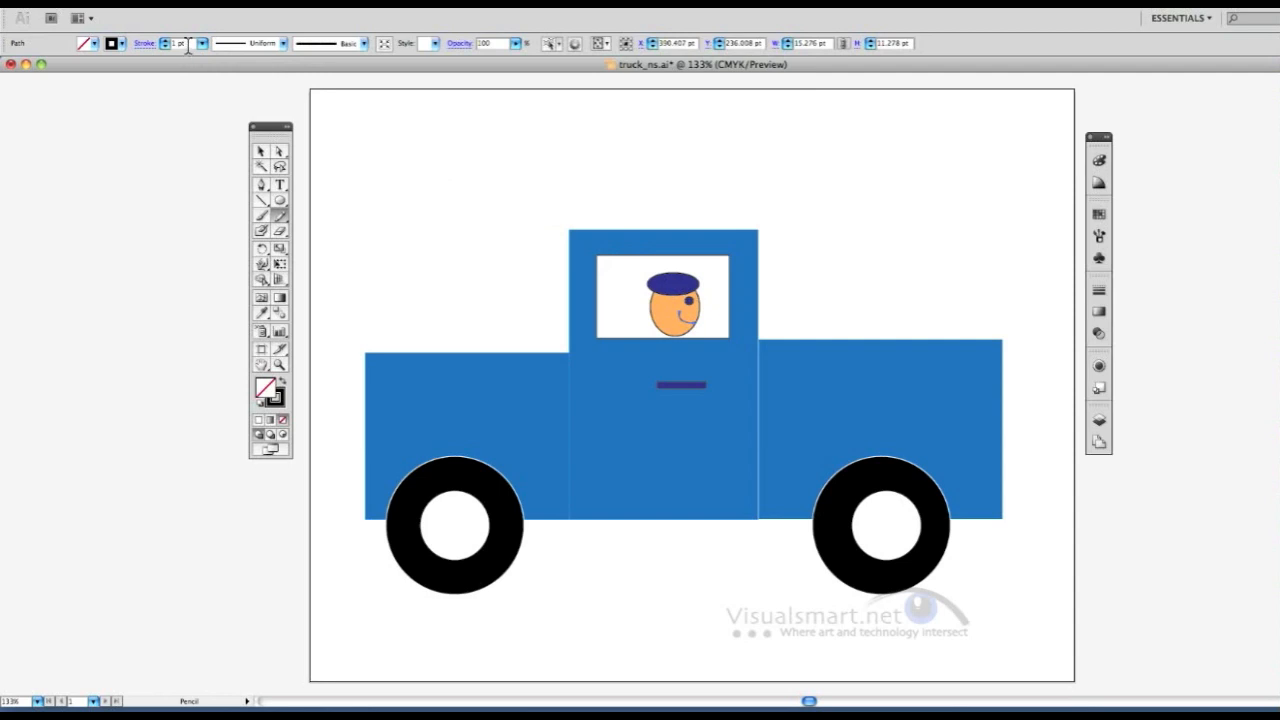
mouse_move(183, 44)
type("2")
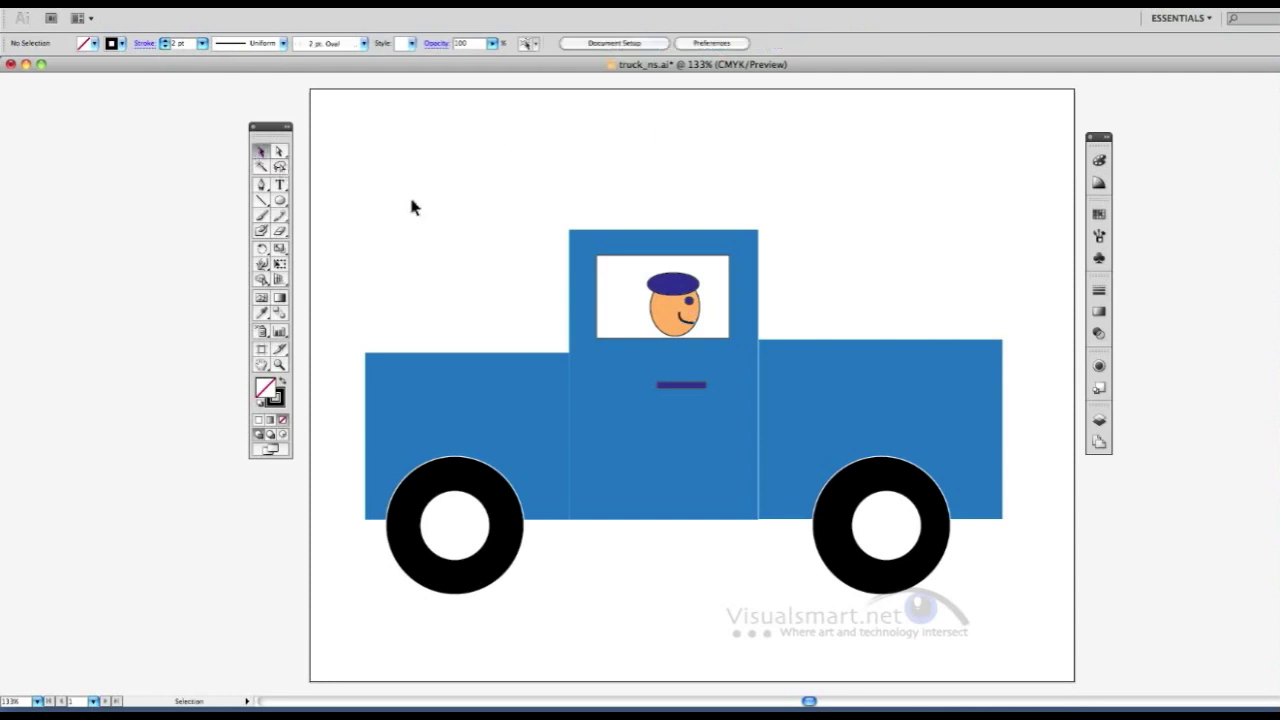
mouse_move(407, 213)
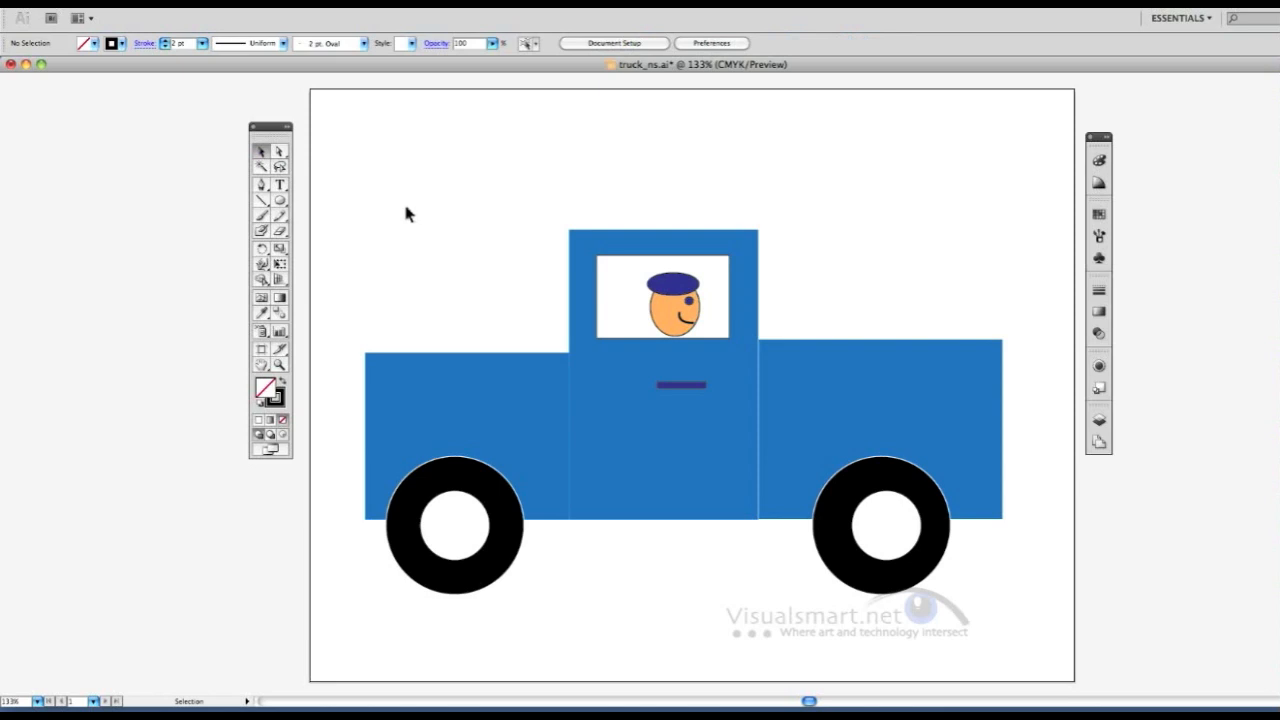
mouse_move(410, 208)
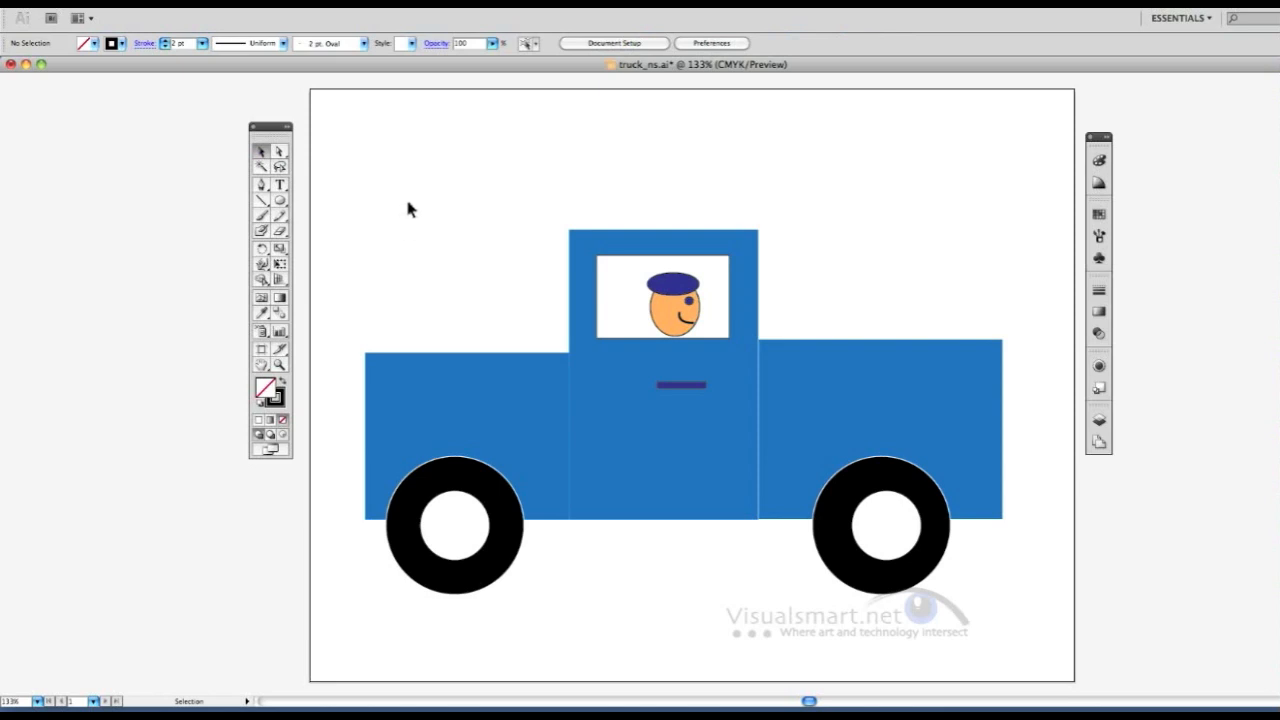
mouse_move(408, 218)
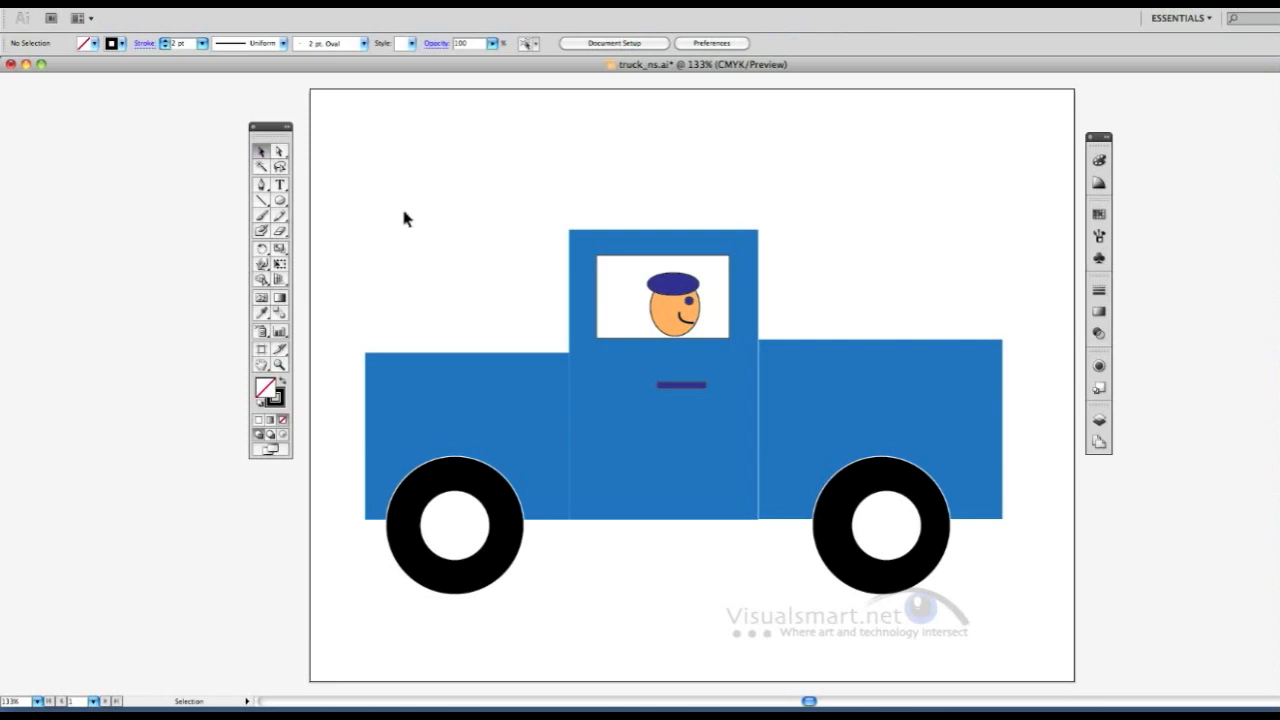